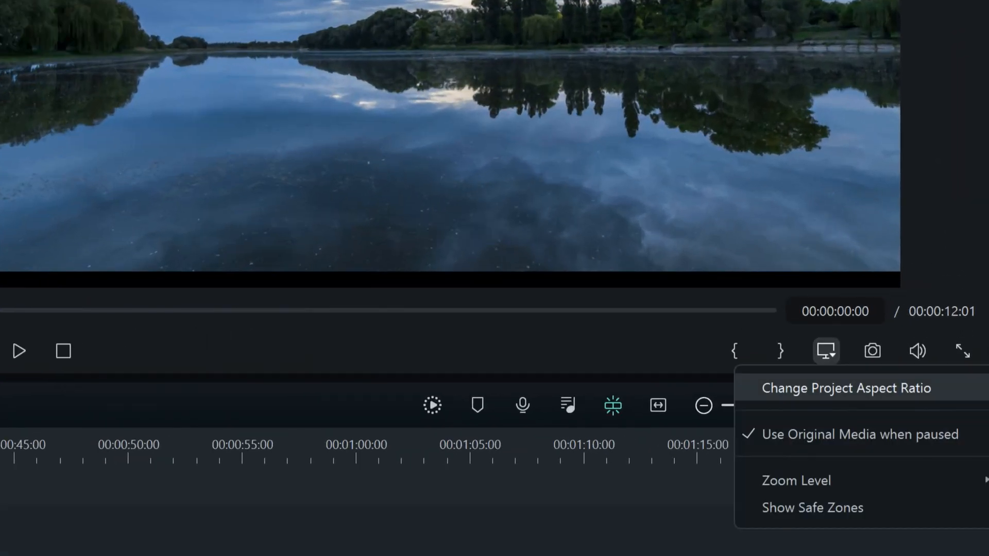
# Choose 4096x2160 (DCI 4K) resolution at 25 fps in the project settings and confirm
pyautogui.click(845, 388)
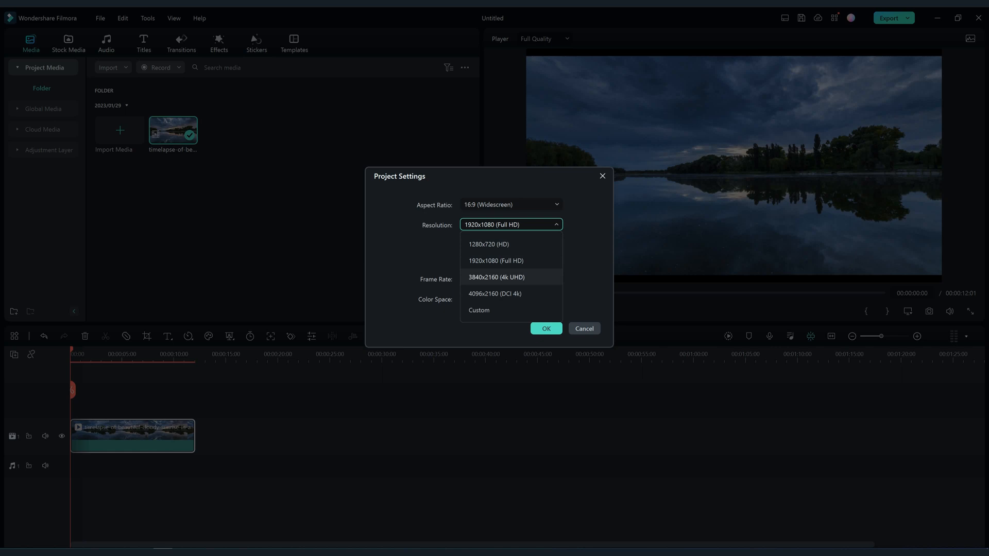
pyautogui.click(494, 293)
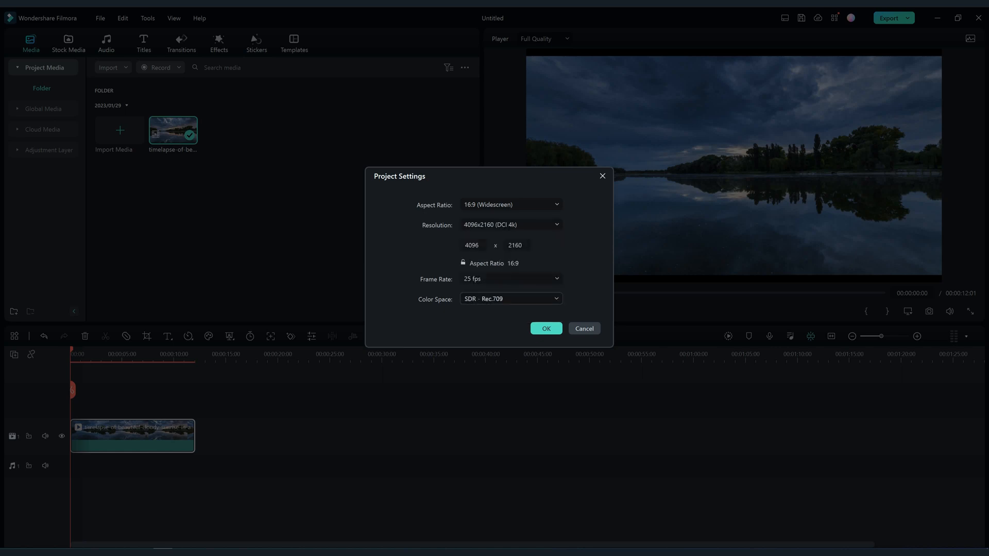
pyautogui.click(510, 279)
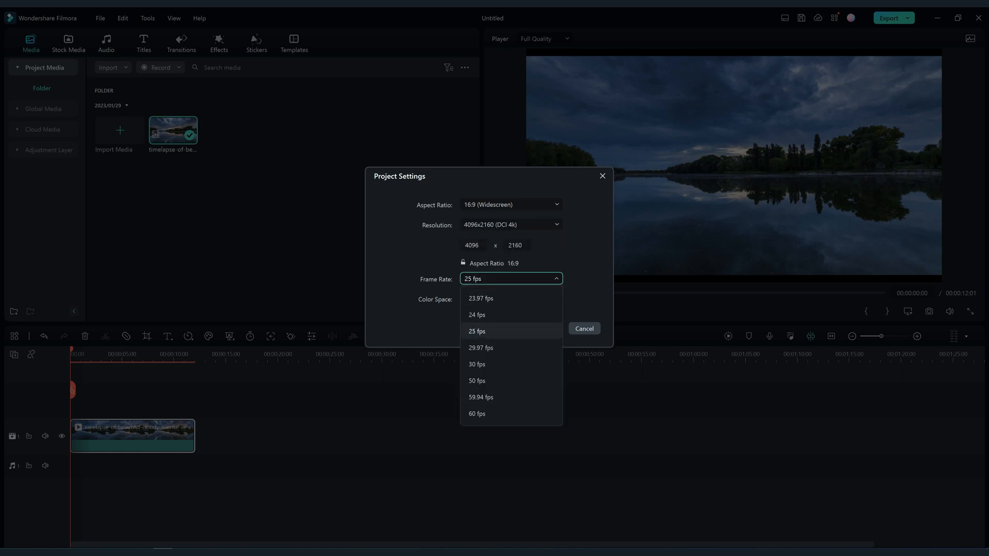
pyautogui.click(477, 331)
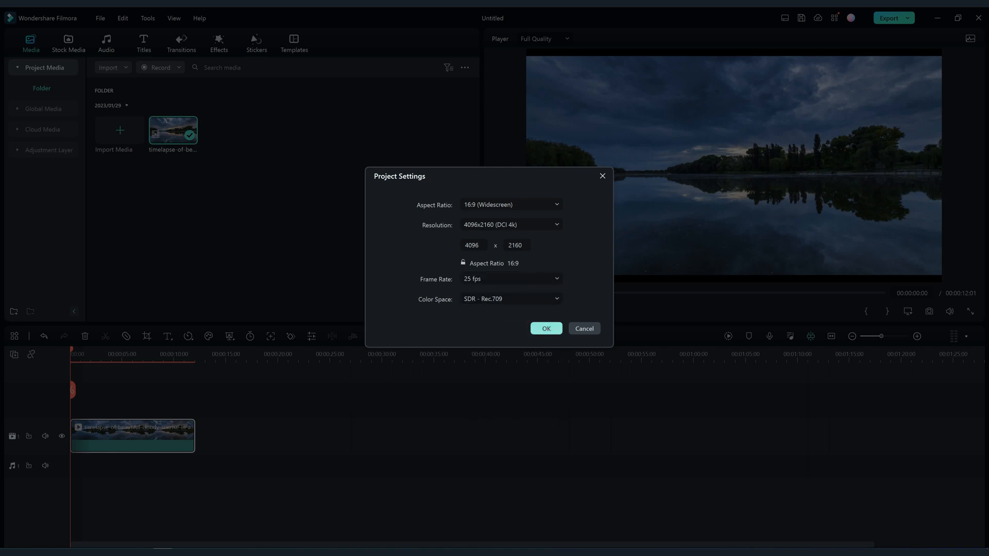
pyautogui.click(545, 328)
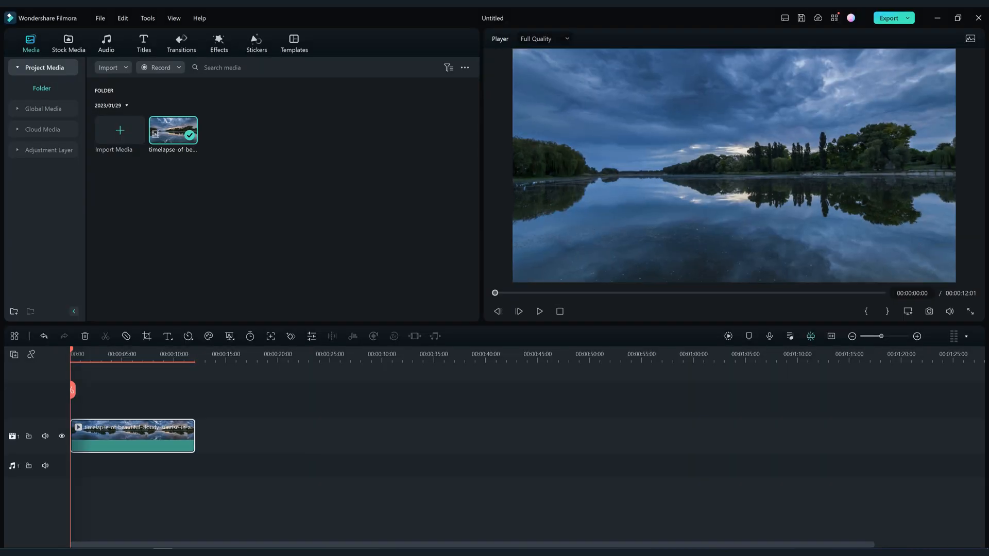
# Open the export window and rename the output file to '4k DCI'
pyautogui.click(890, 18)
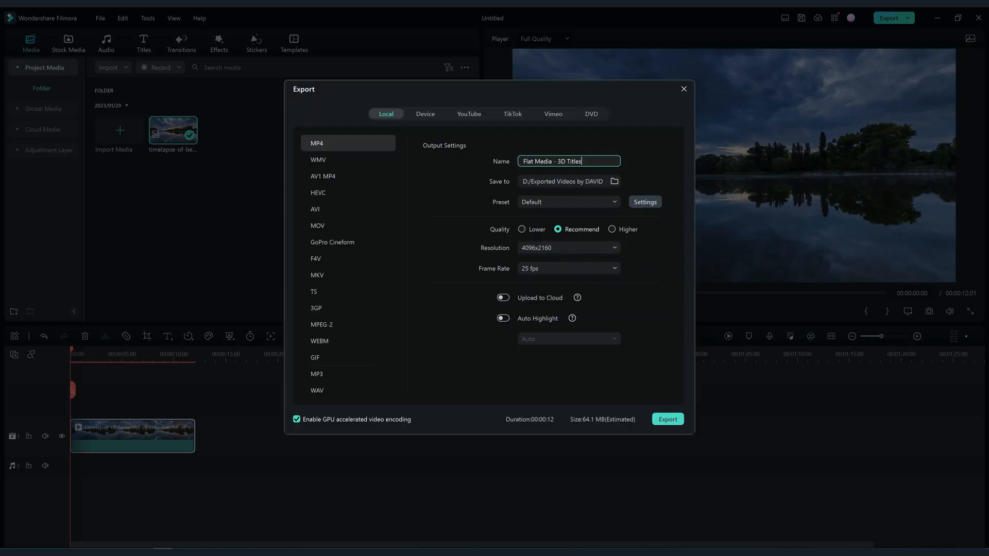
pyautogui.tripleClick(567, 161)
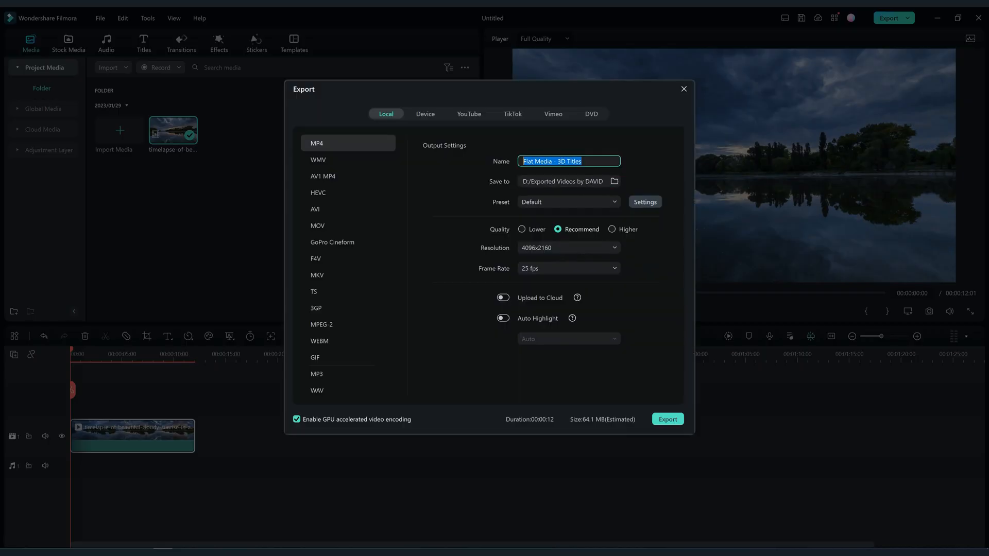
pyautogui.press('Delete')
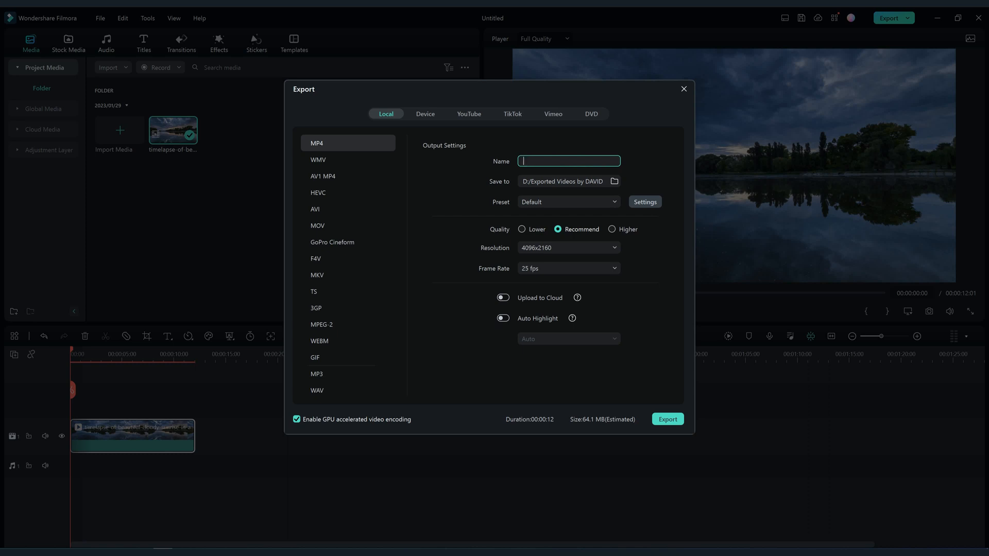
pyautogui.write('4')
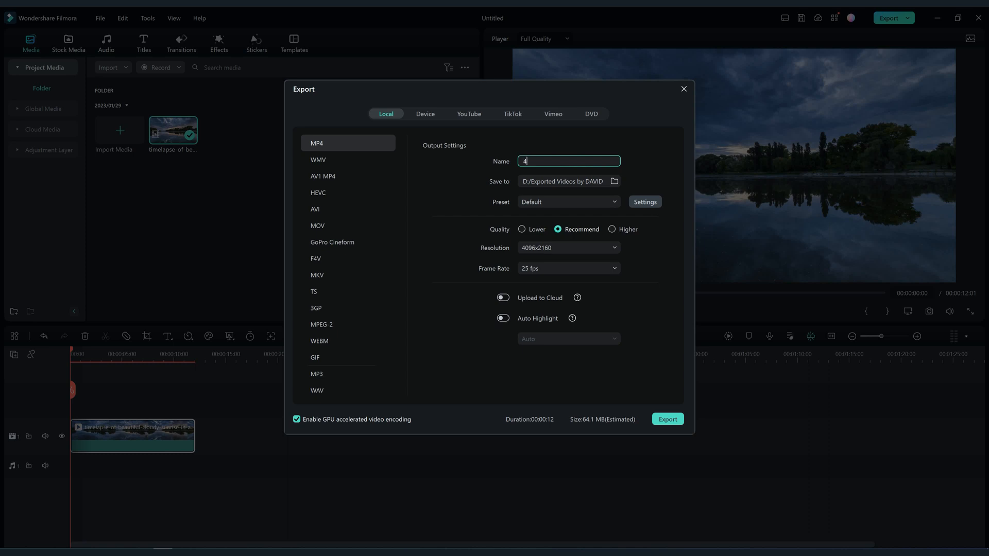
pyautogui.write('k DCI')
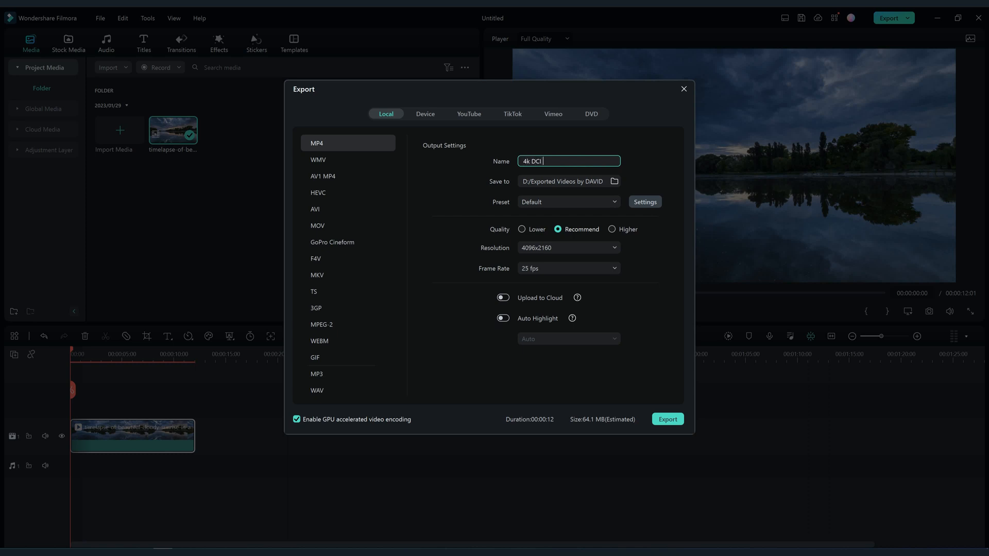
# Apply higher-quality MPEG-4 encoder settings and start the 4k DCI export
pyautogui.click(644, 202)
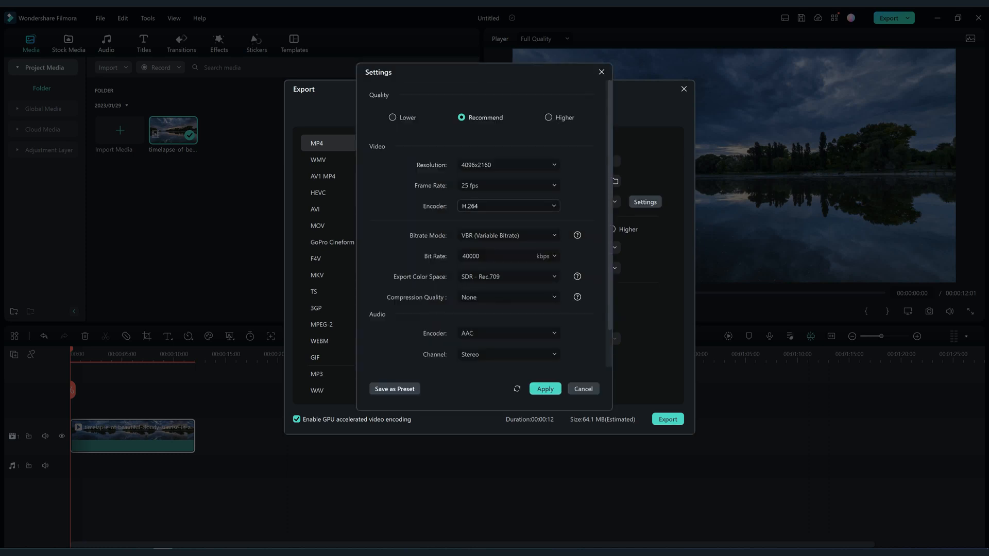
pyautogui.click(549, 118)
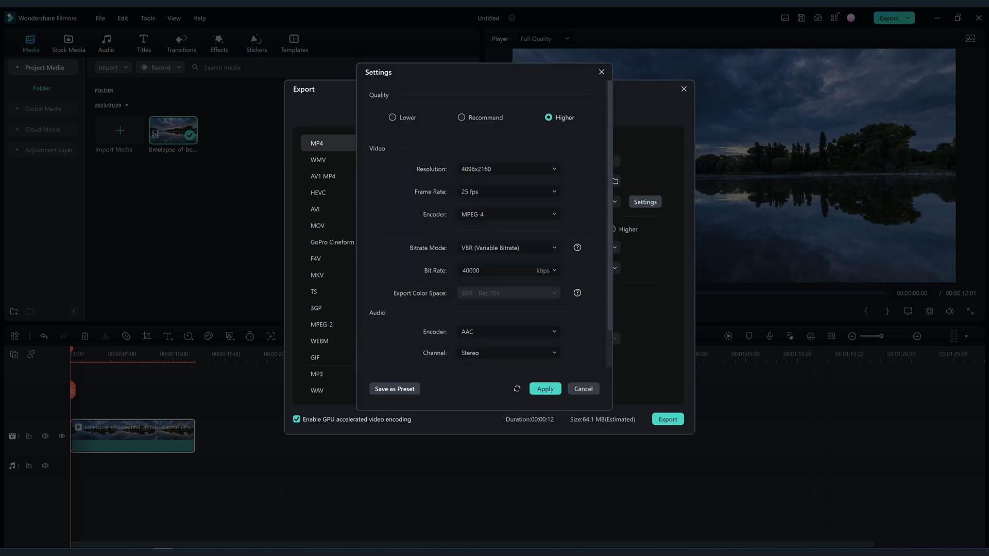
pyautogui.click(552, 270)
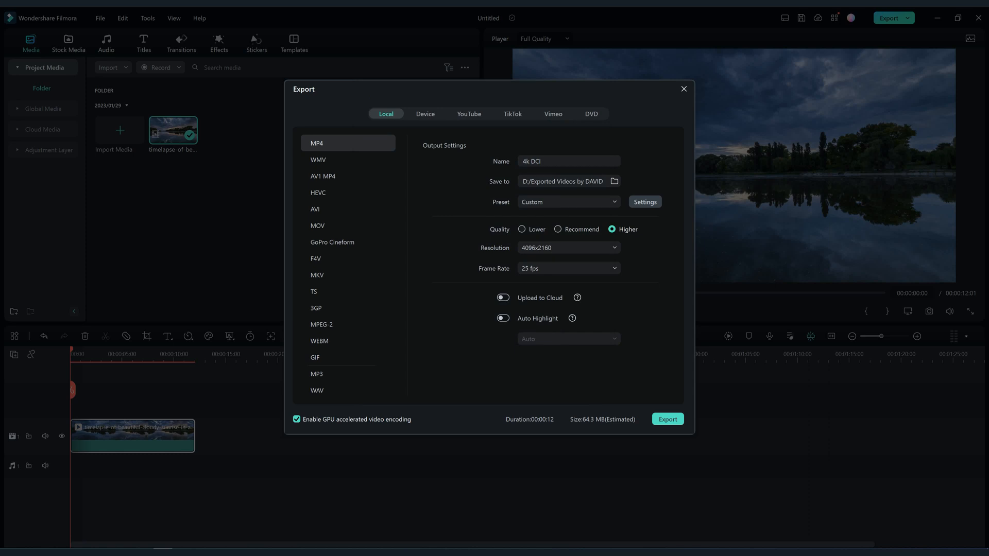
pyautogui.click(683, 89)
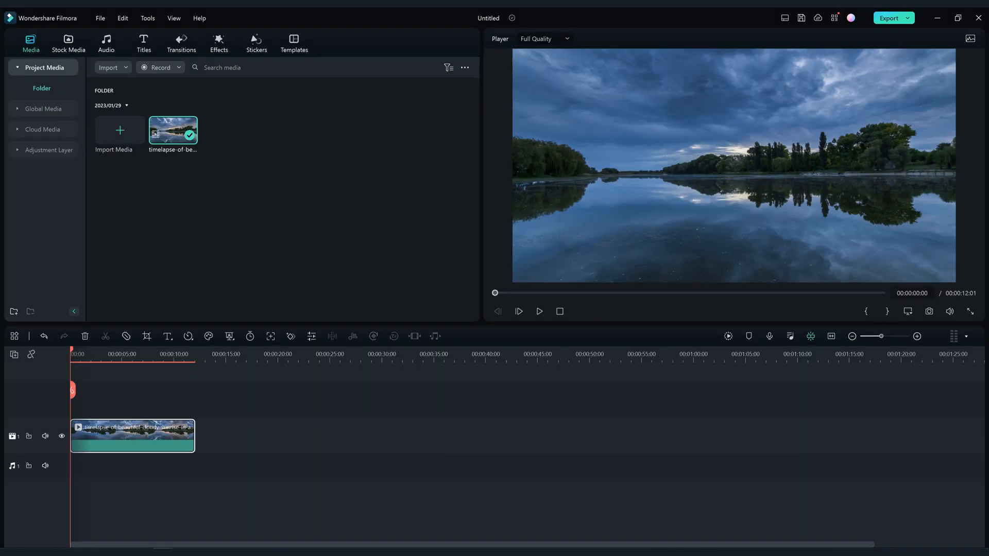
# Pick 3840x2160 (4K UHD) in the Resolution dropdown and confirm at 25 fps
pyautogui.click(511, 225)
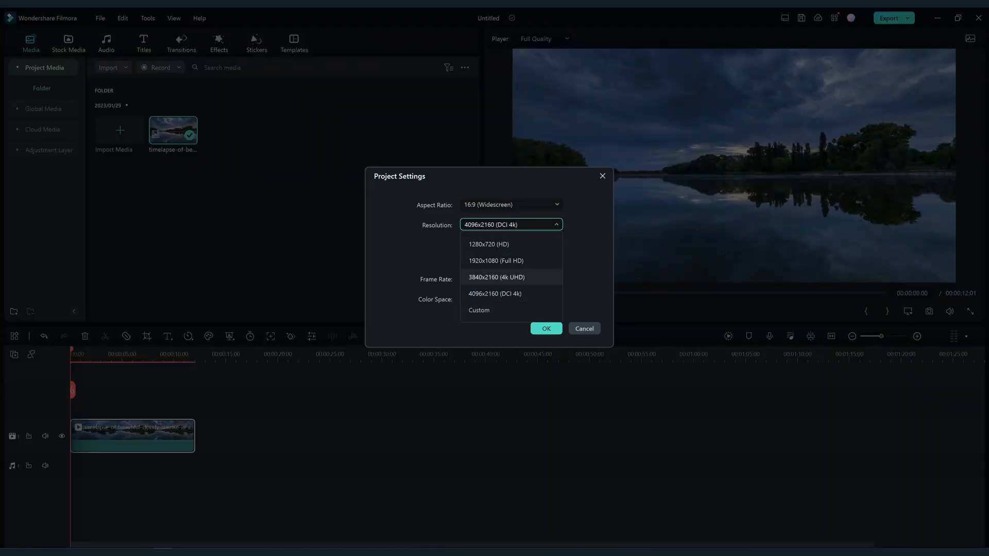
pyautogui.click(496, 277)
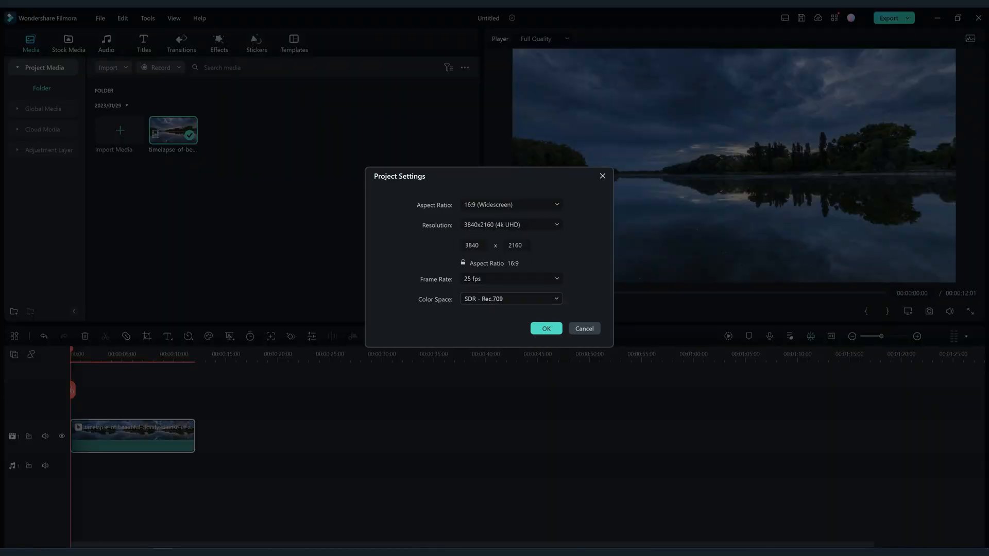
pyautogui.click(545, 328)
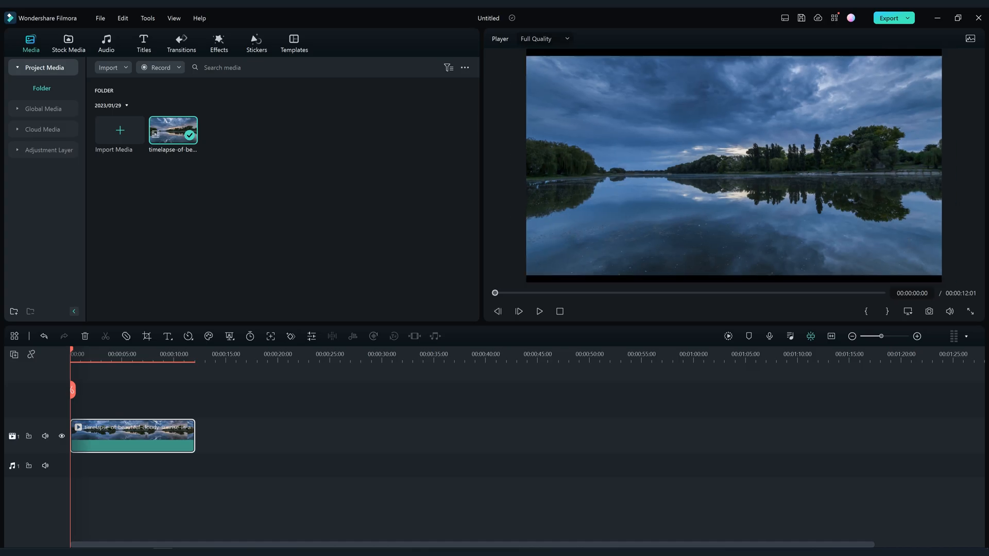
pyautogui.rightClick(133, 435)
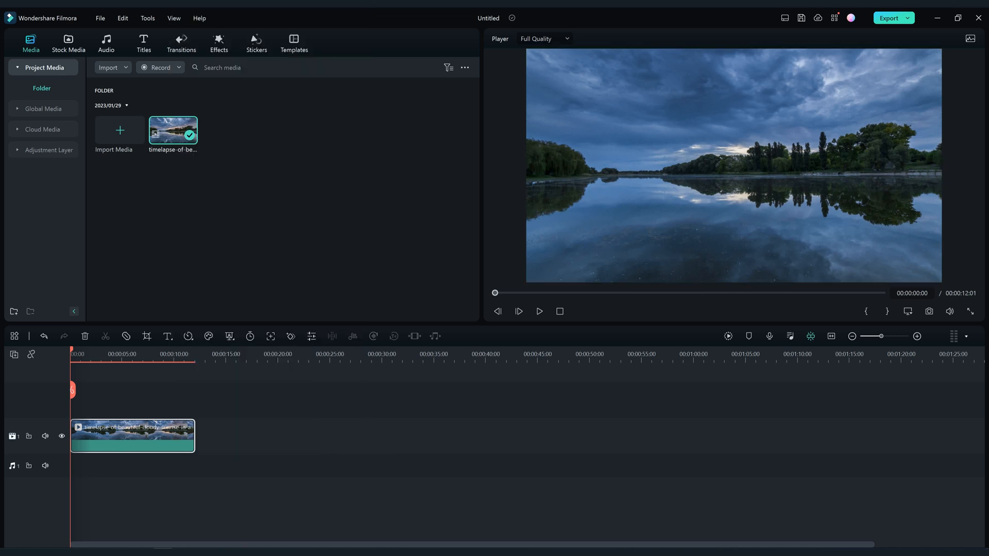
# Export a 3840x2160 MP4 named '4k Ultra HD' using higher-quality MPEG-4 settings
pyautogui.click(889, 18)
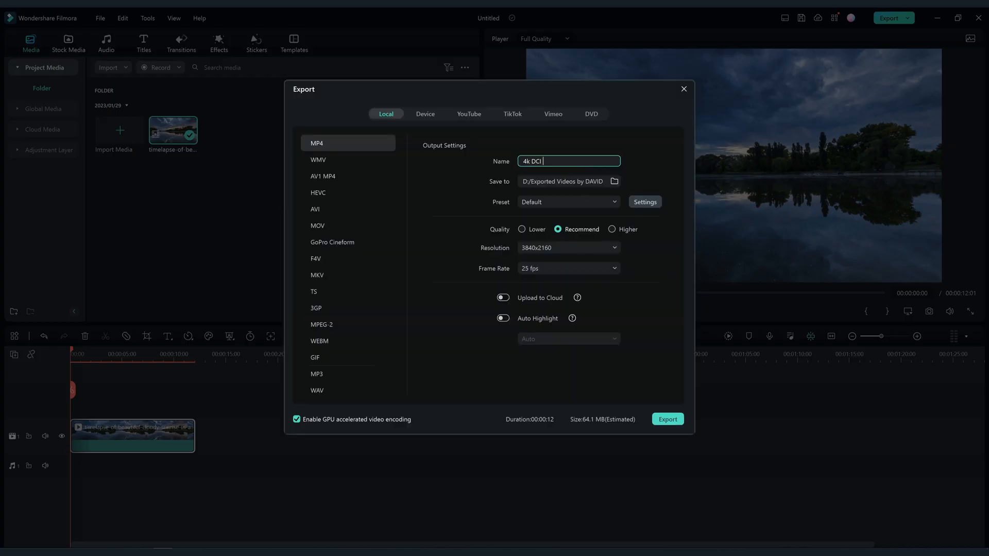
pyautogui.doubleClick(534, 160)
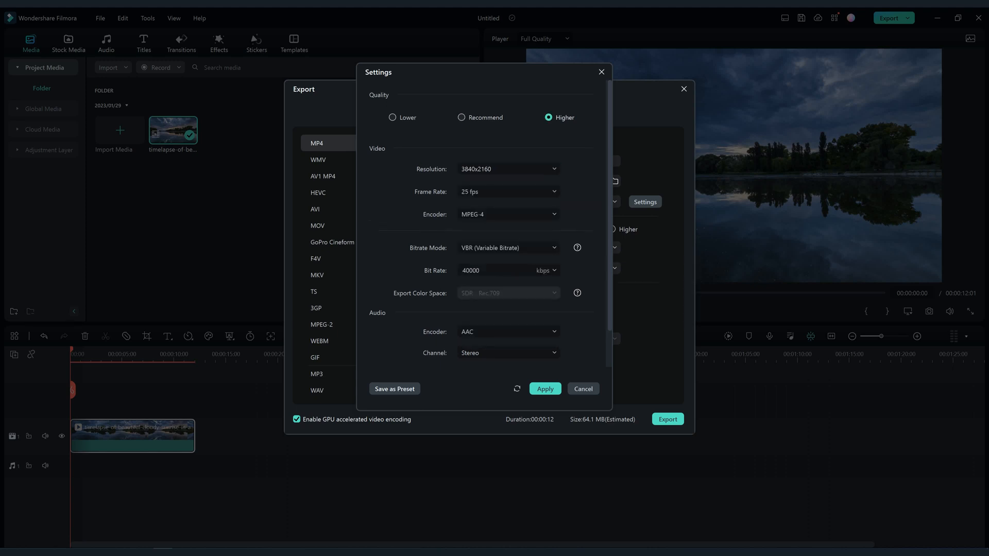
pyautogui.click(508, 350)
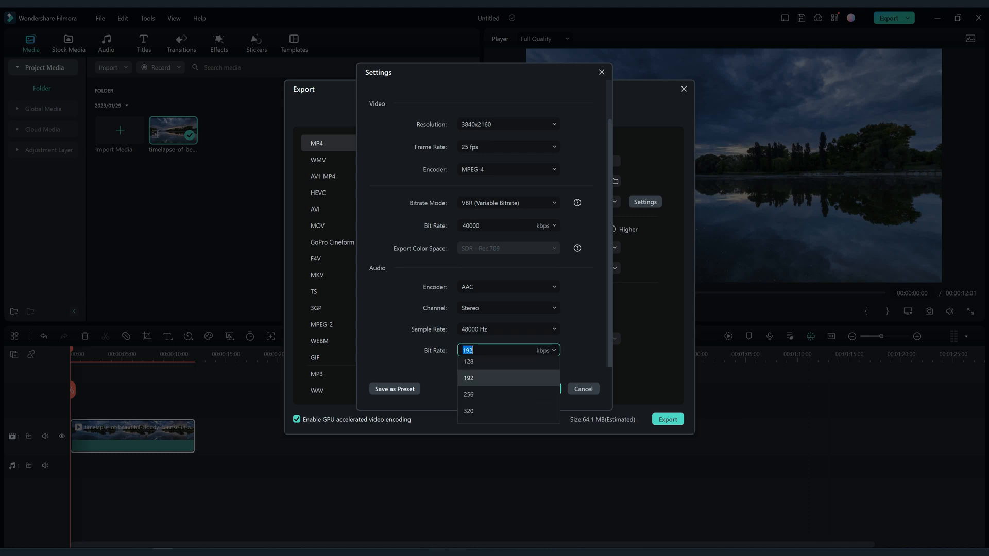
pyautogui.click(600, 71)
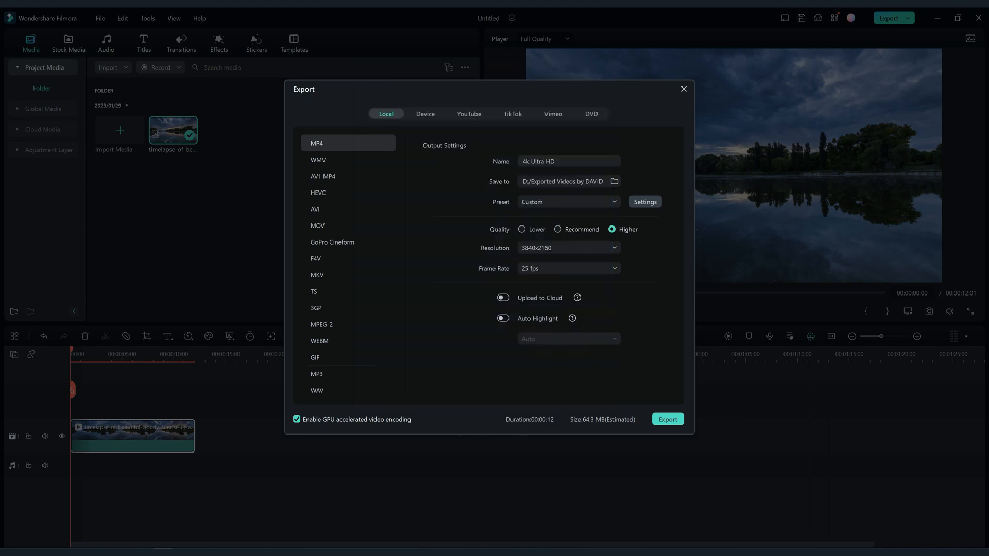
pyautogui.click(667, 418)
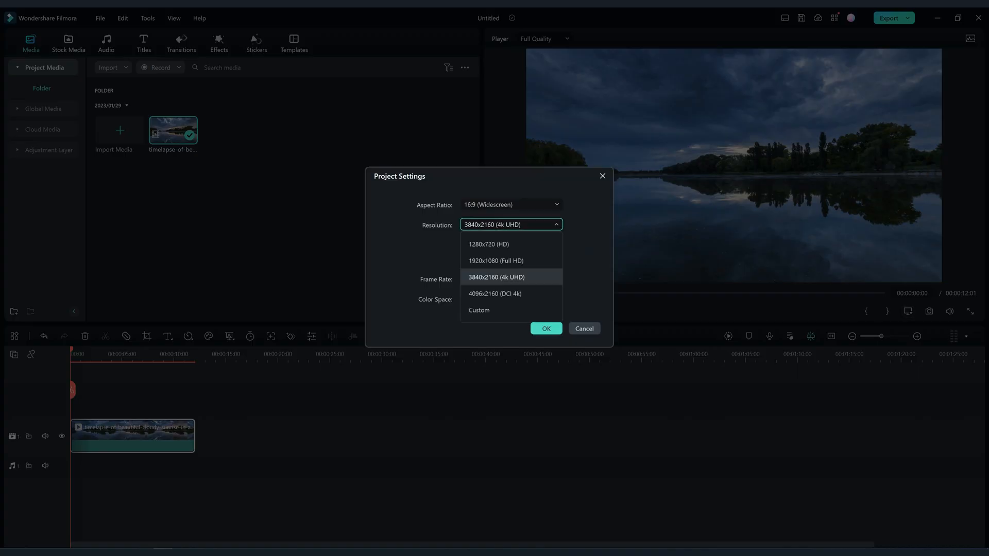
pyautogui.moveTo(496, 260)
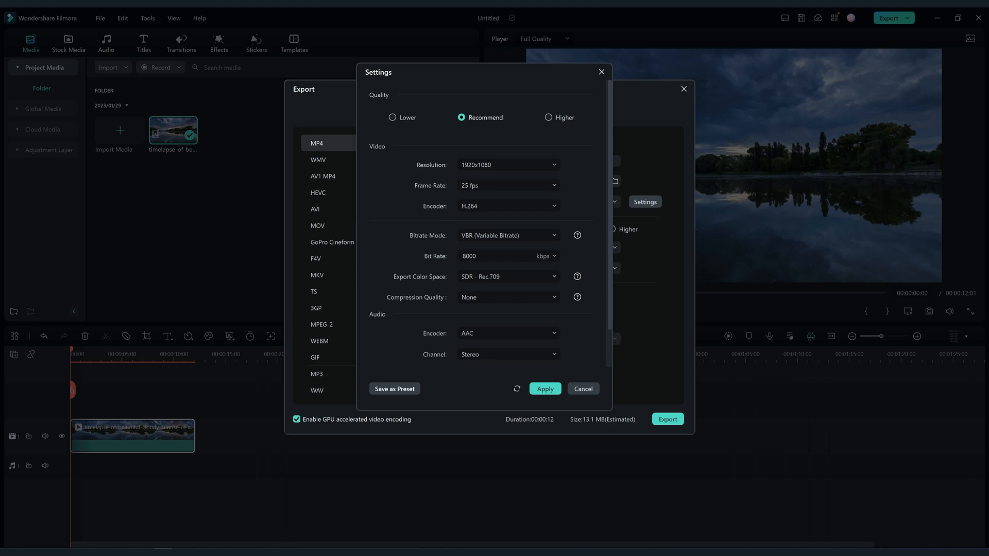
# Set the encoder to MPEG-4 at 30000 kbps bit rate and apply
pyautogui.click(508, 270)
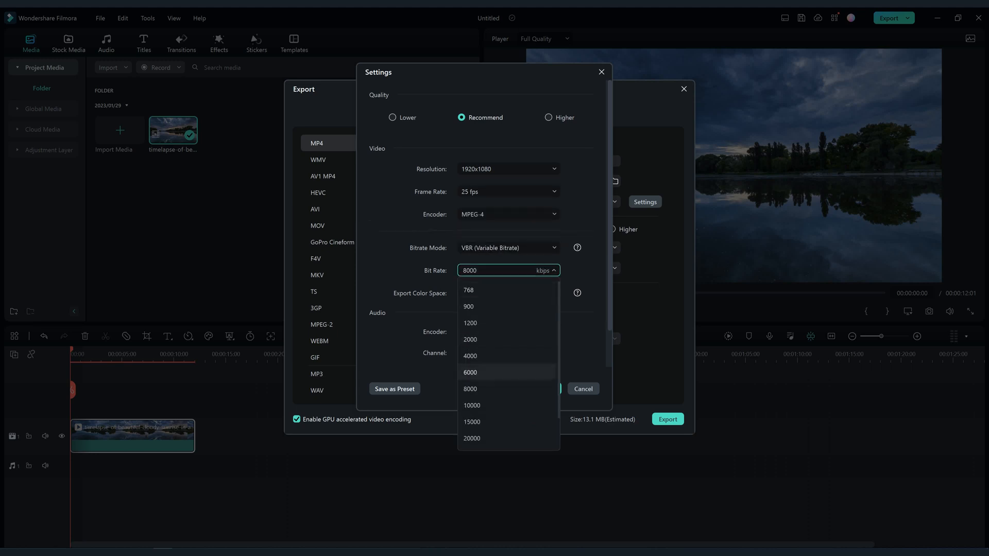
pyautogui.click(548, 117)
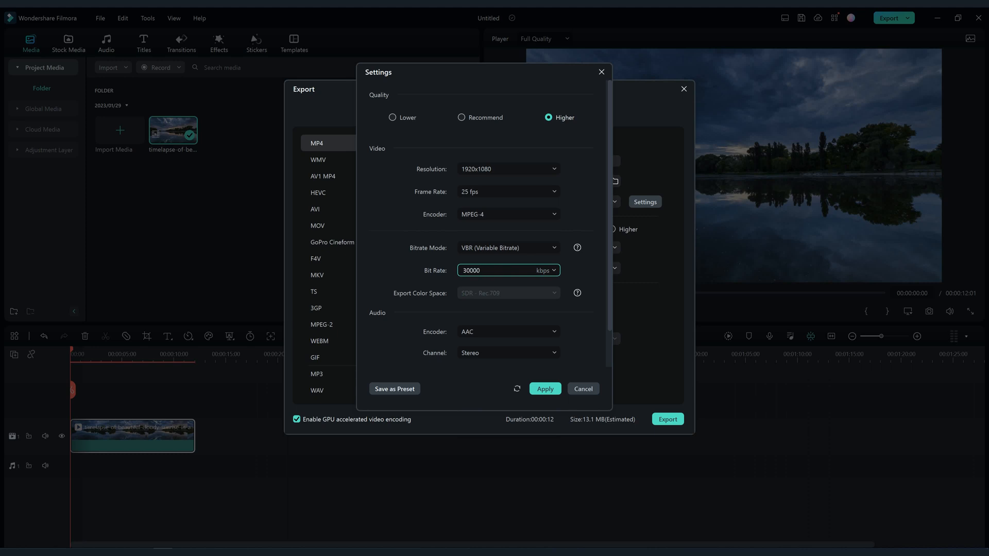
pyautogui.click(508, 364)
pyautogui.write('Fu')
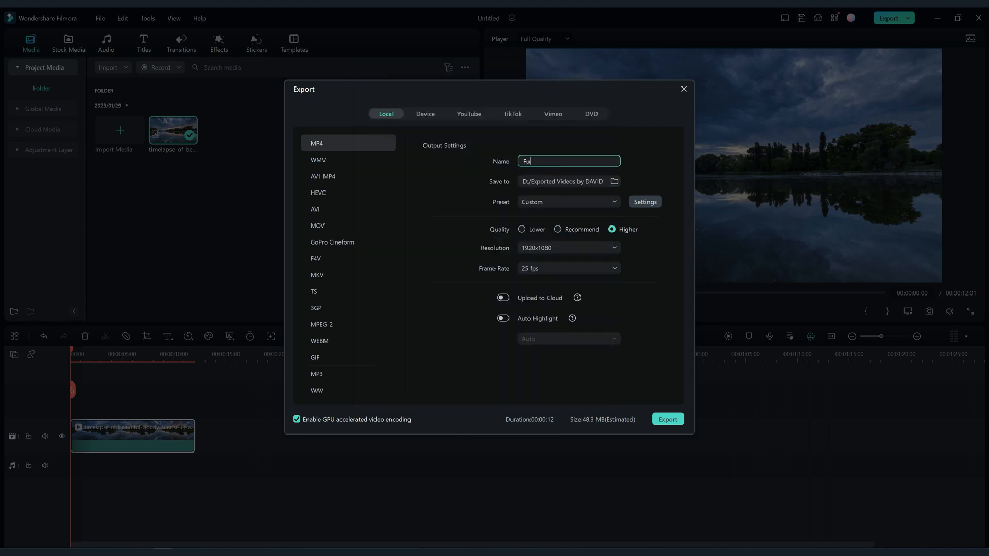
# Name the file 'Full HD', export it, and close the finished export window
pyautogui.write('ll HD')
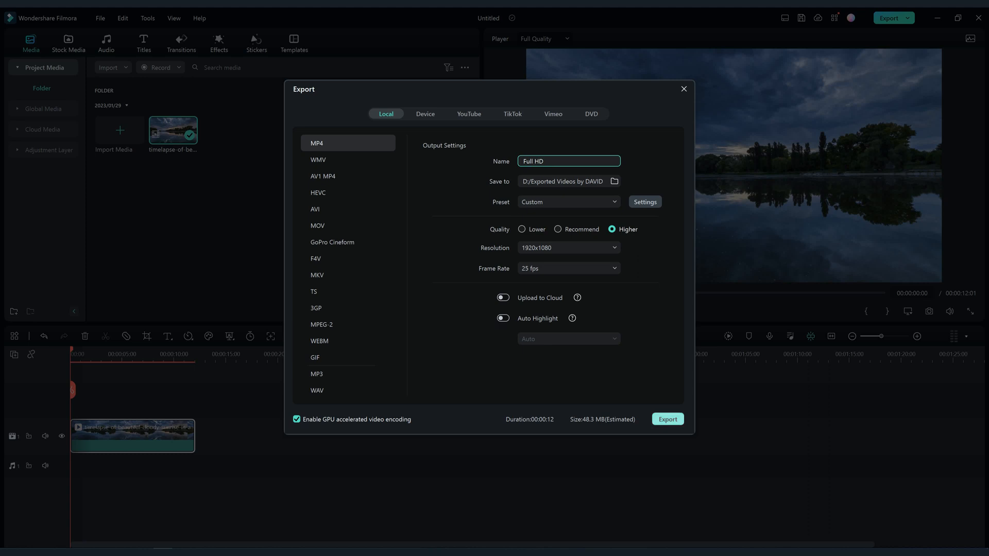
pyautogui.click(666, 418)
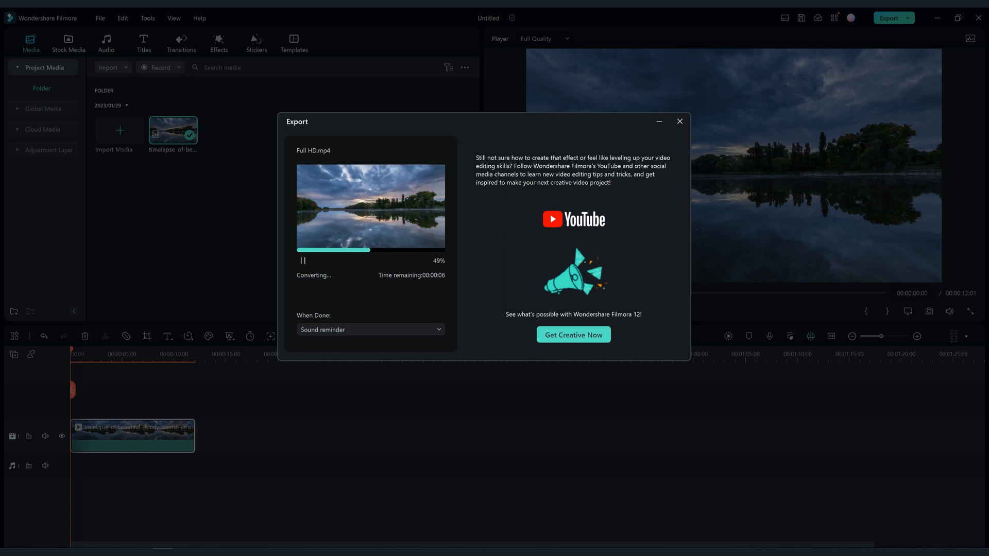
pyautogui.click(680, 121)
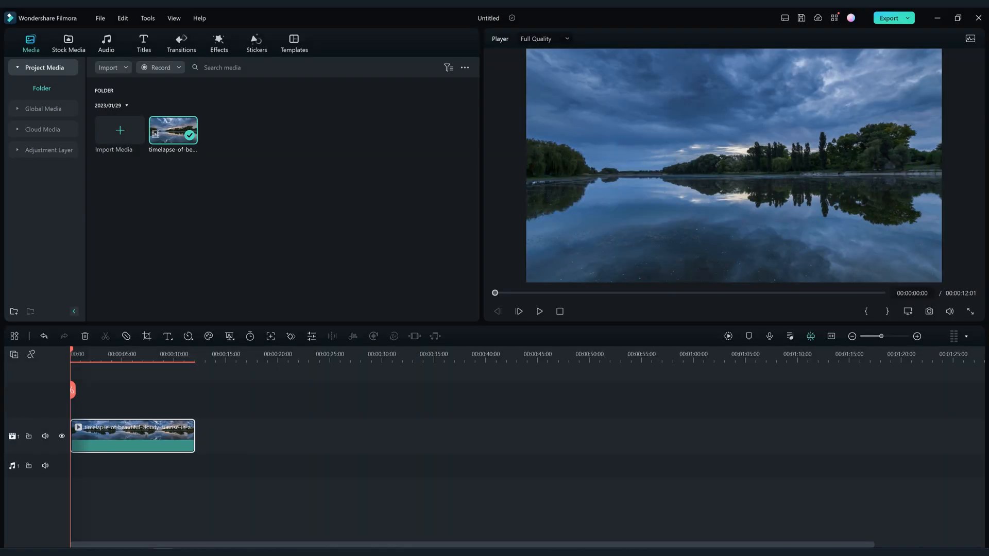